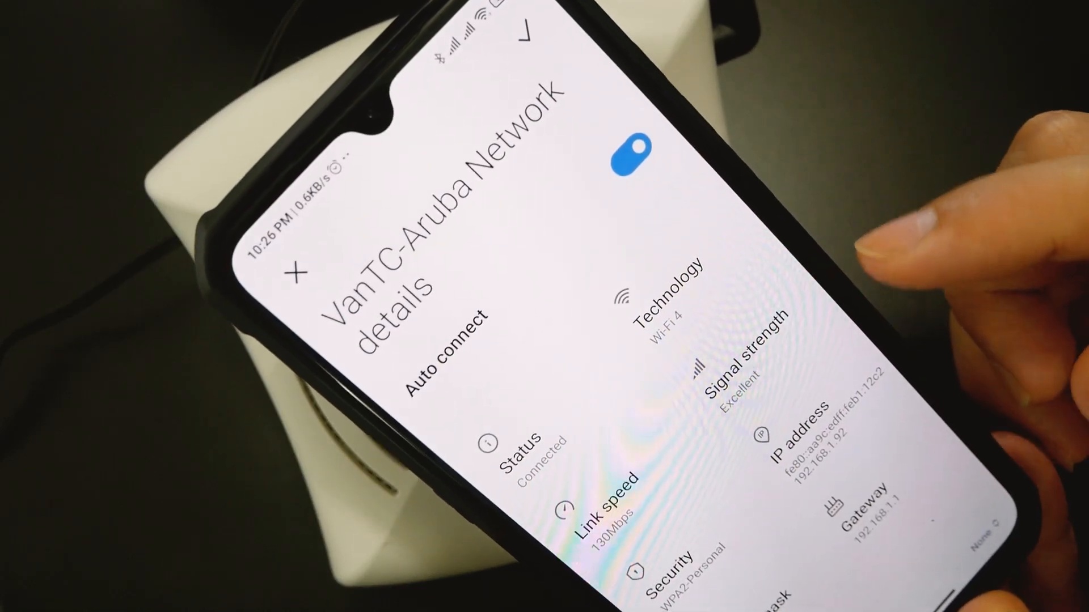
Step: Switch to Speedtest by Ookla and start a new test over the 300 Mbps Aruba Wi-Fi link
{"action": "left_click", "coordinate": [300, 269]}
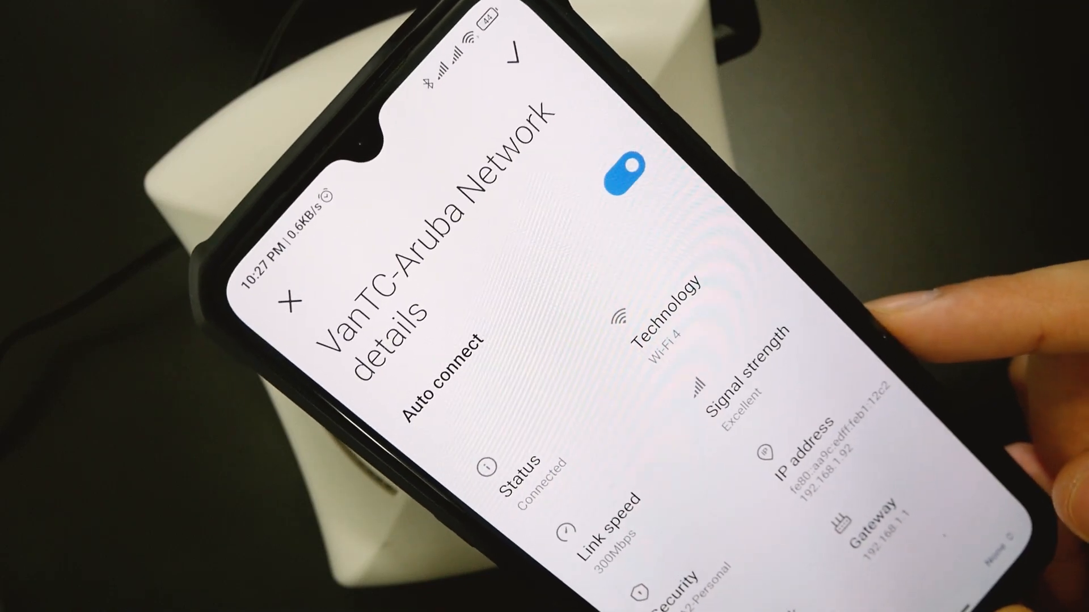
{"action": "left_click", "coordinate": [291, 302]}
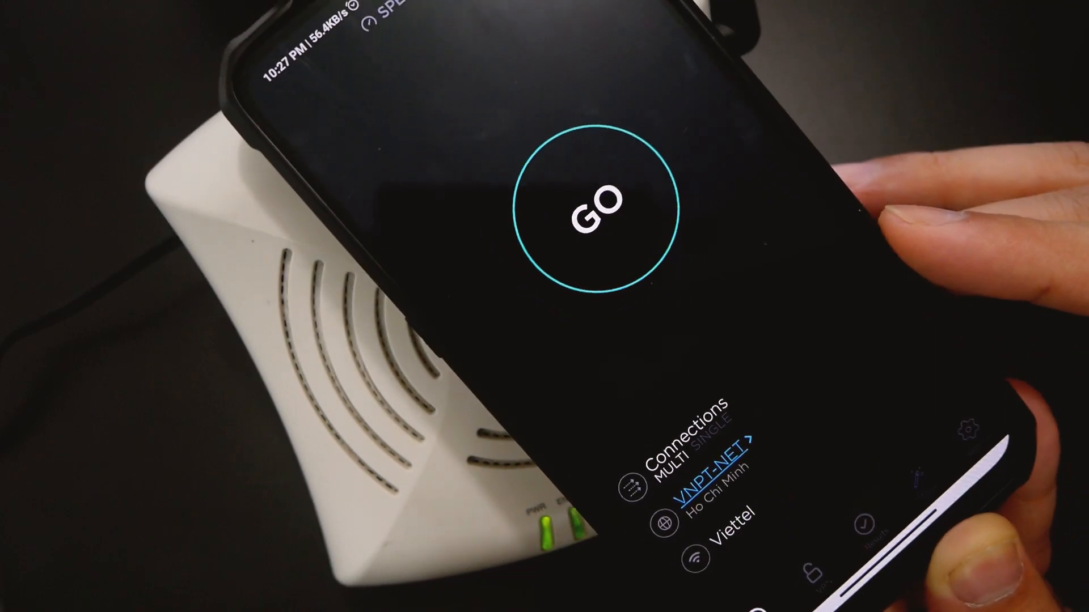
{"action": "left_click", "coordinate": [590, 206]}
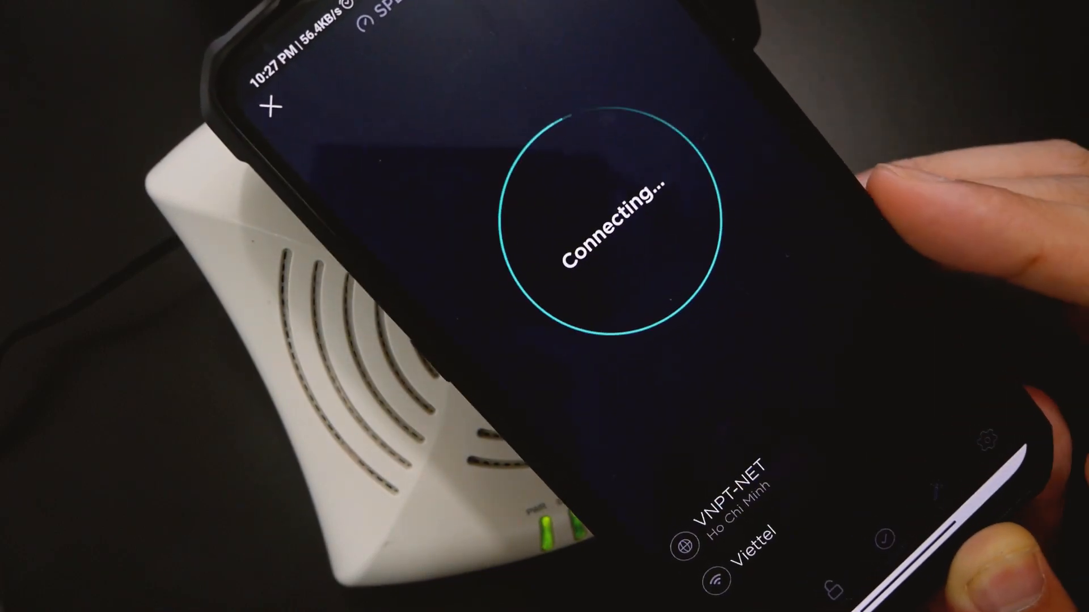